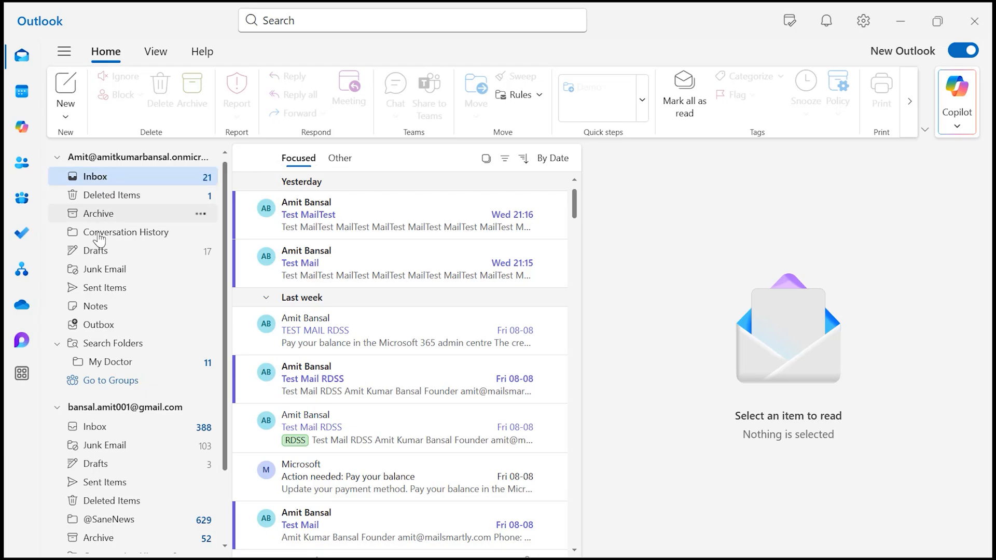
mouse_move(100, 214)
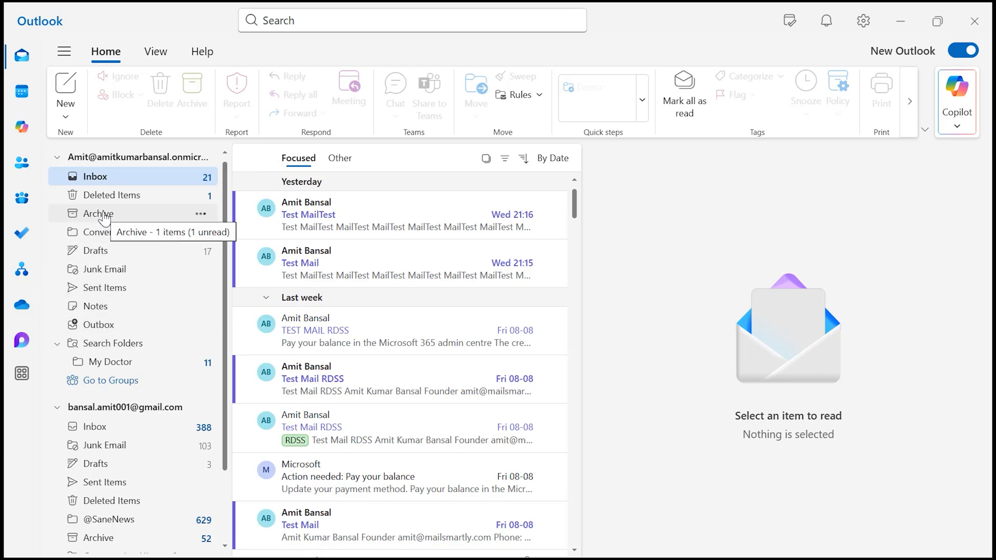
mouse_move(117, 224)
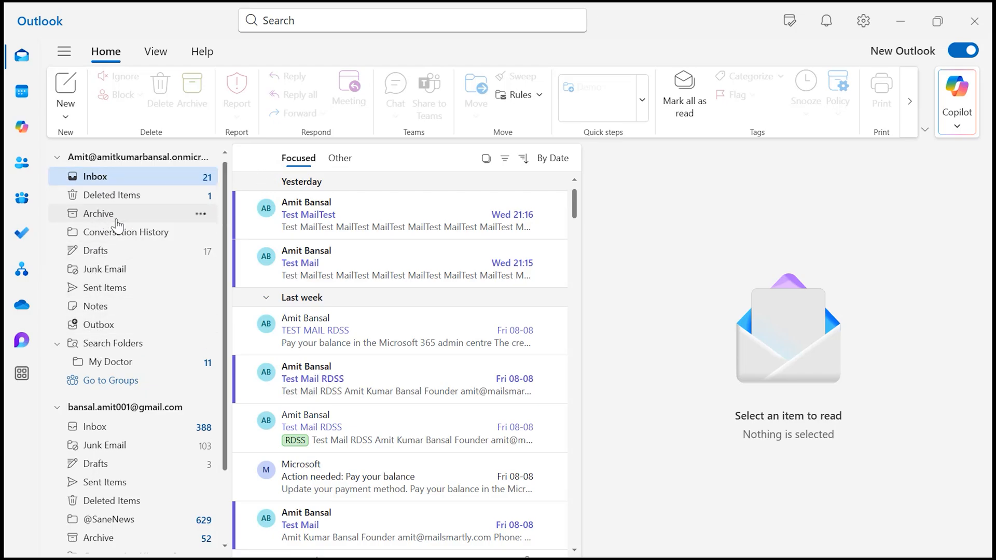
mouse_move(94, 176)
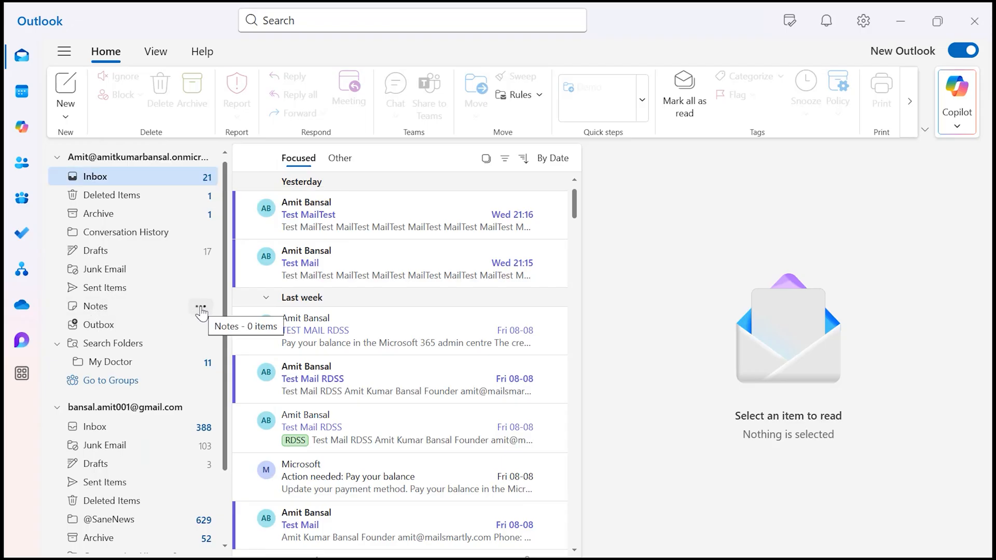
Bring up the Notes folder's context menu to reach Add to Favorites.
right_click(201, 306)
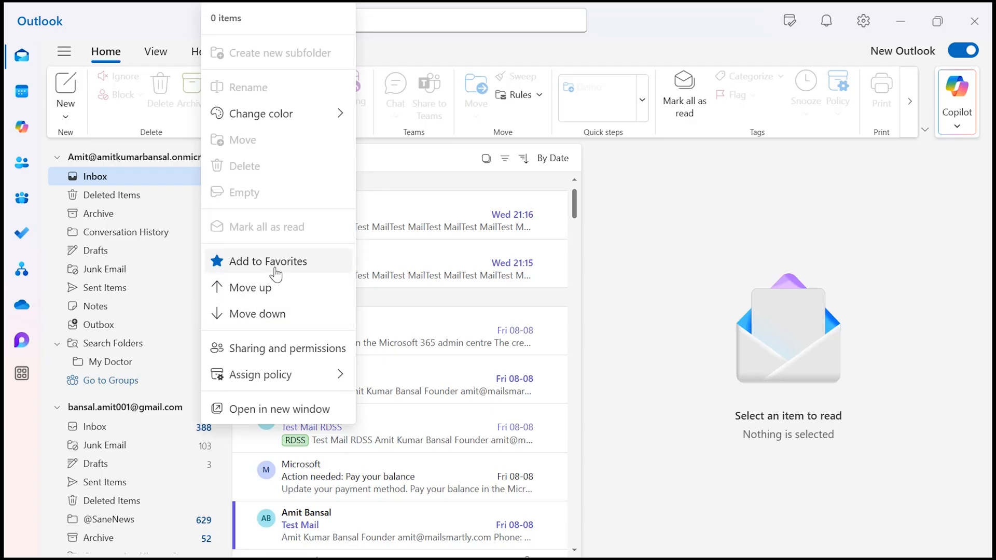
mouse_move(248, 278)
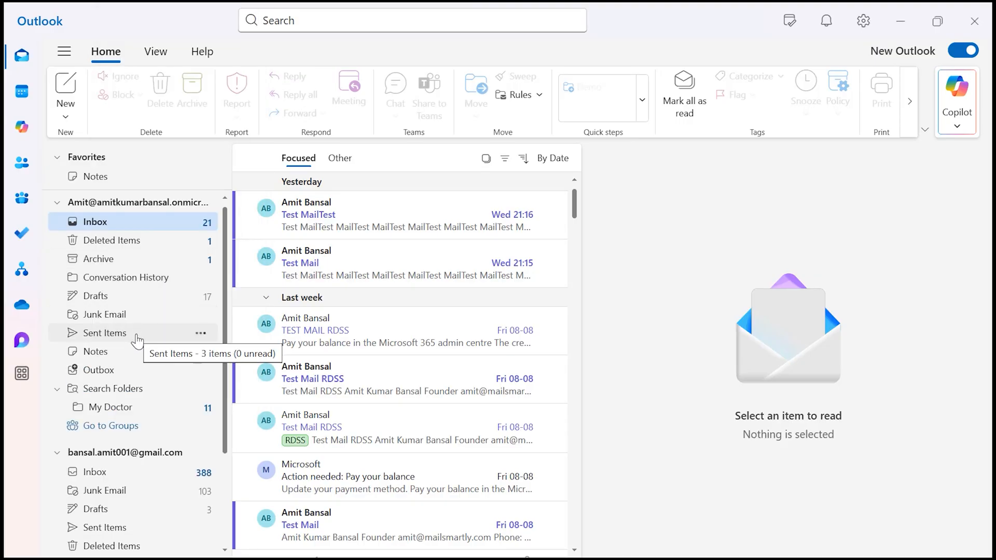
mouse_move(127, 335)
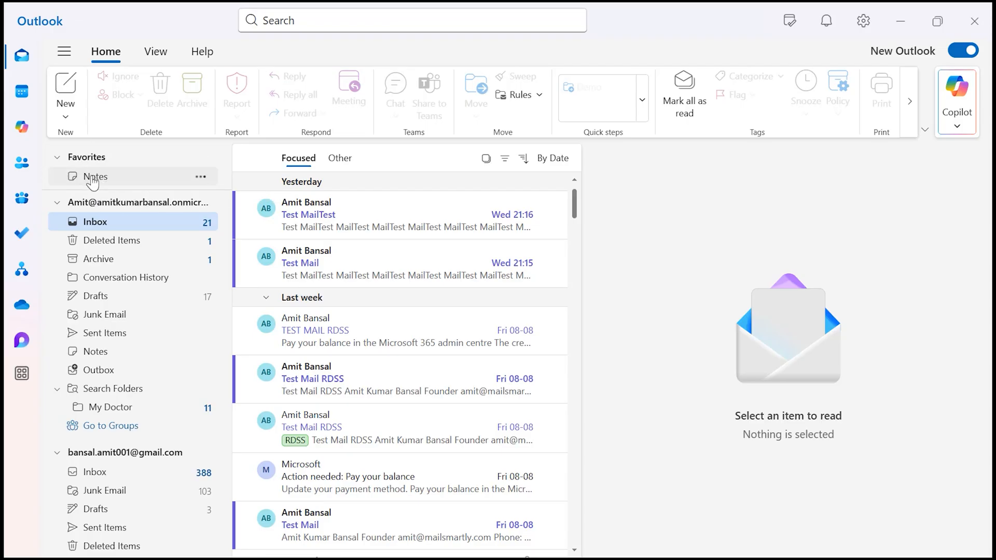
mouse_move(76, 194)
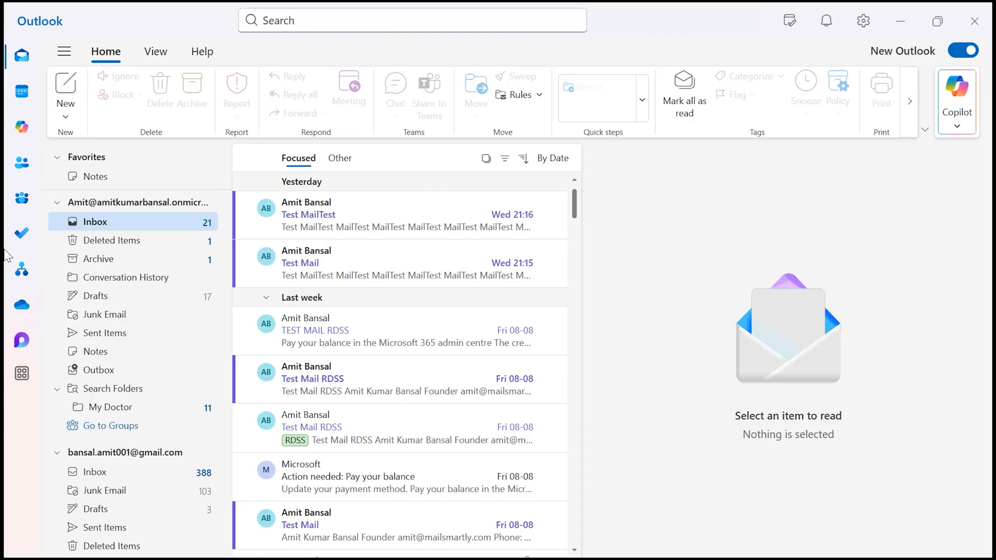
mouse_move(8, 372)
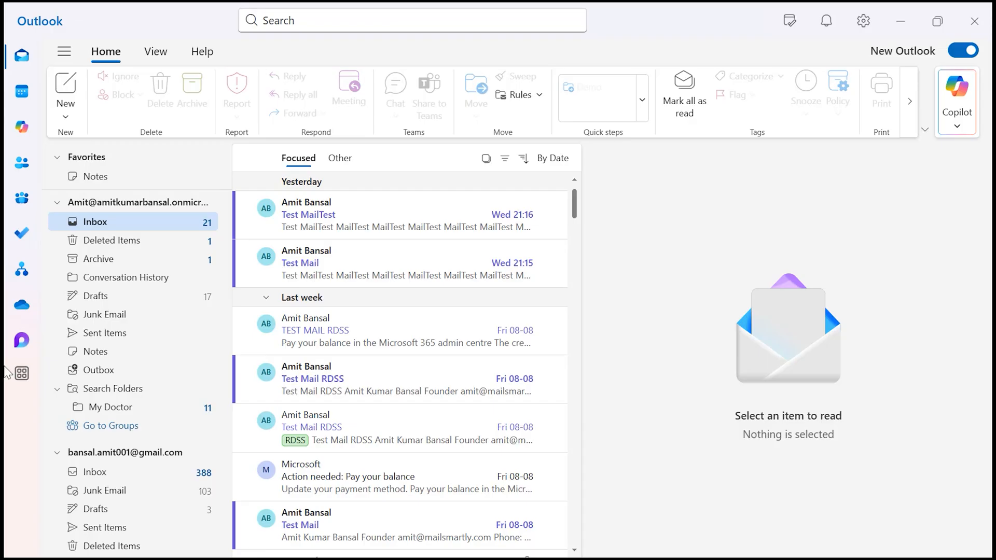
mouse_move(114, 239)
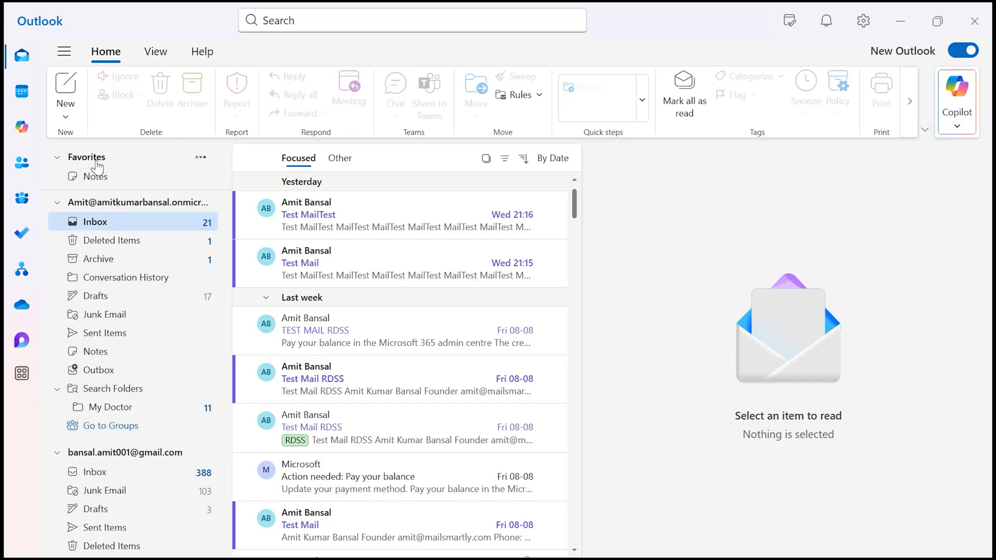
Hide the Favorites section via its More options menu.
click(200, 157)
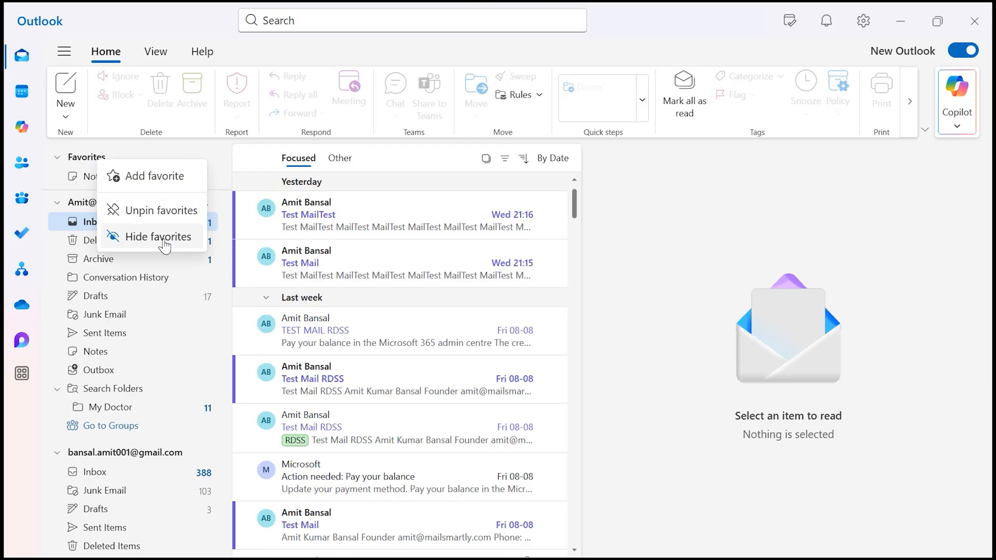
mouse_move(161, 210)
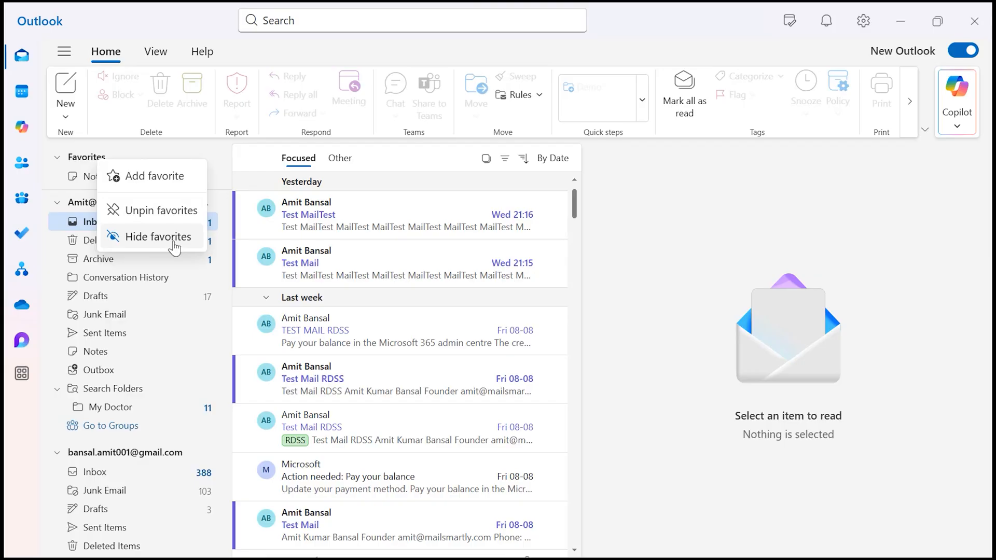
click(161, 237)
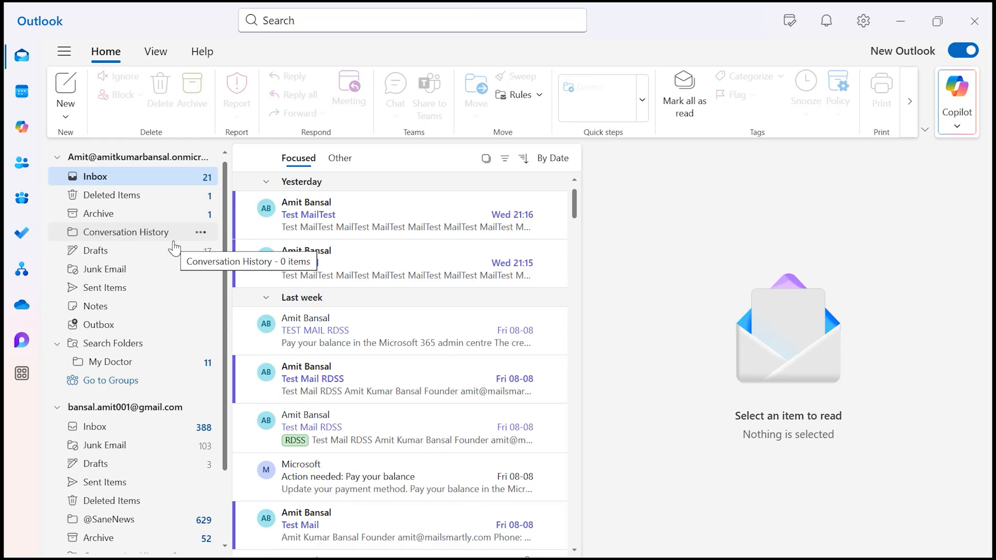
mouse_move(94, 250)
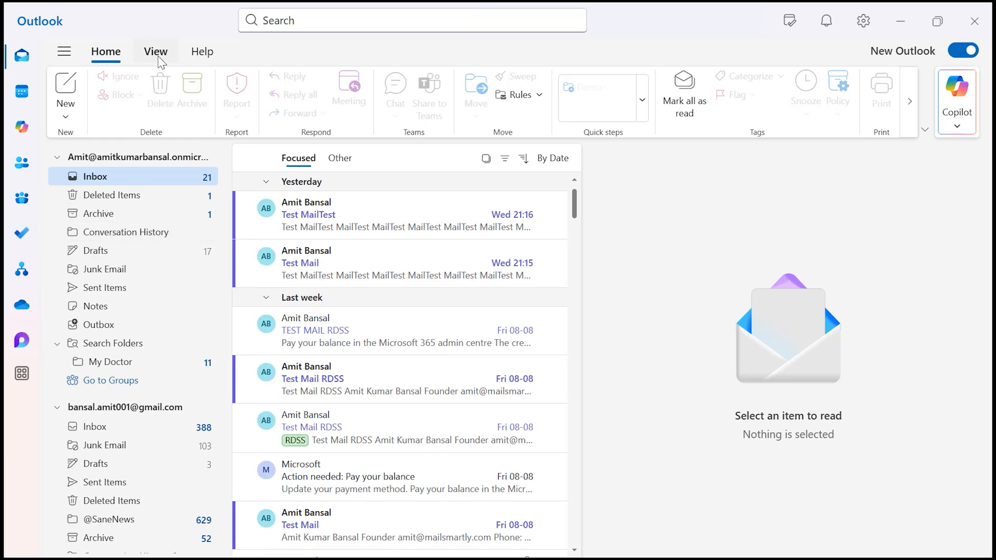
Turn Favorites back on from View > Folder pane > Favorites > Show favorites.
click(156, 52)
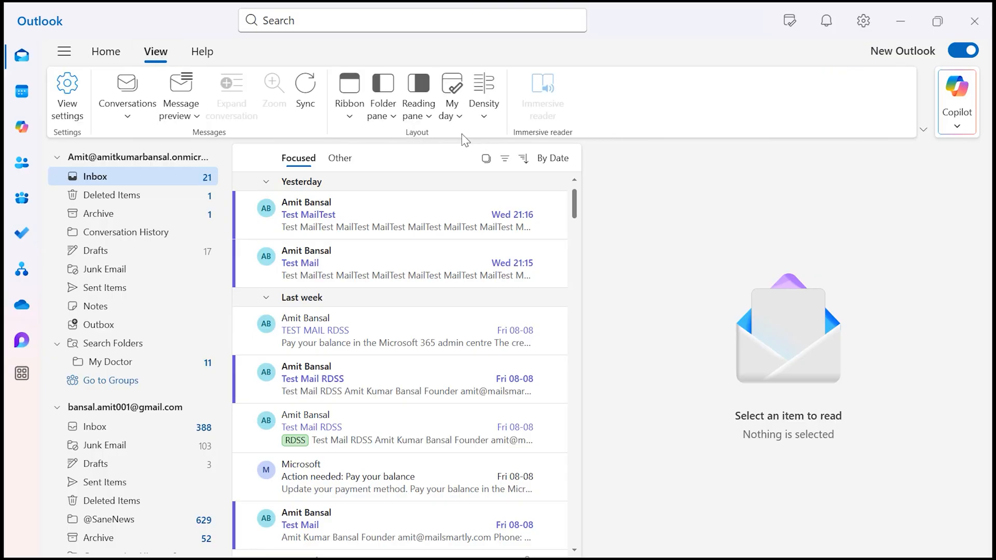
click(382, 95)
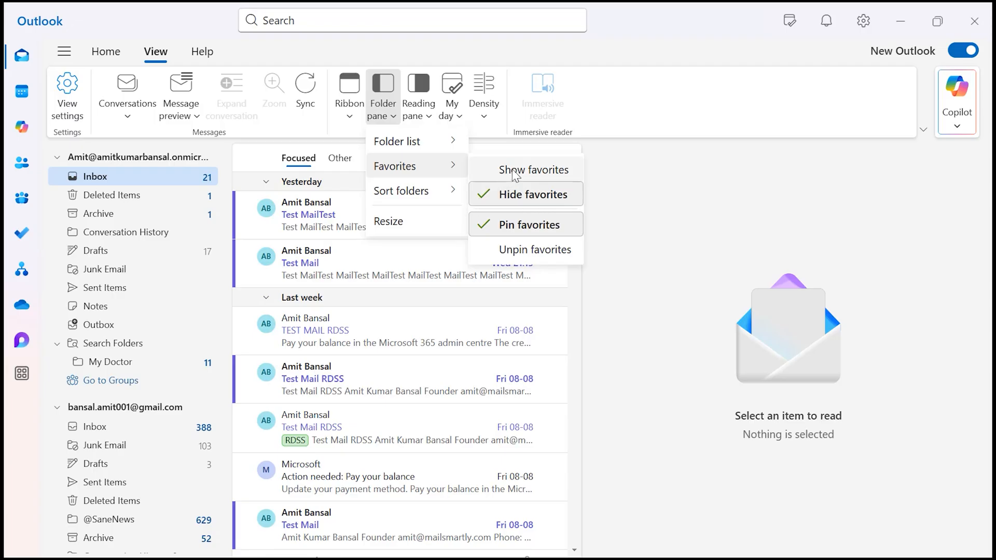
click(536, 169)
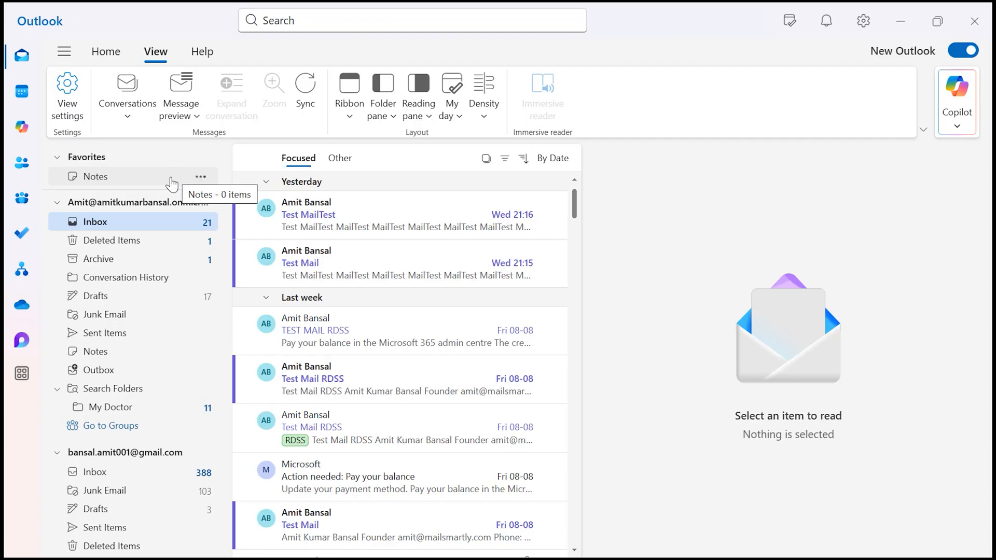
mouse_move(164, 184)
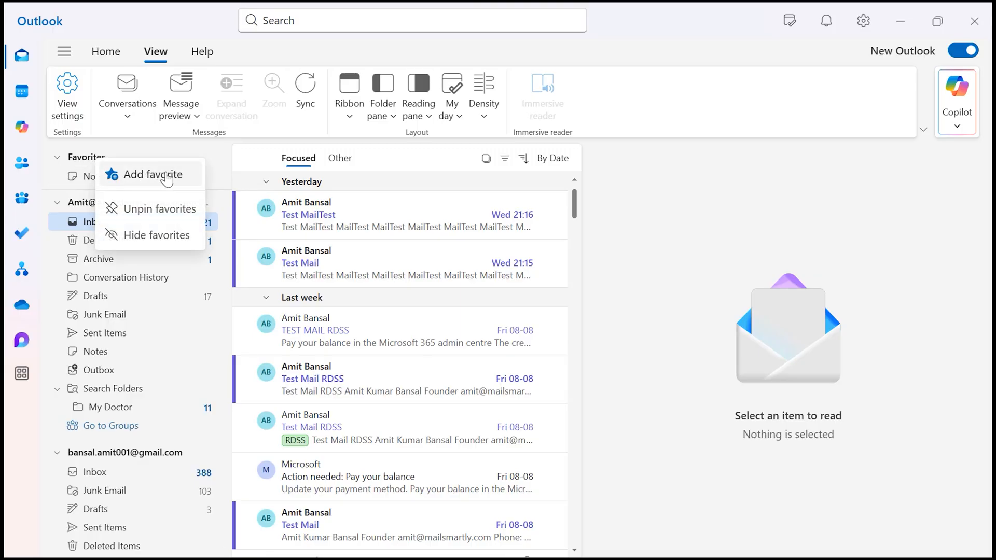
Add Blue category as a second favorite beneath Notes.
click(157, 174)
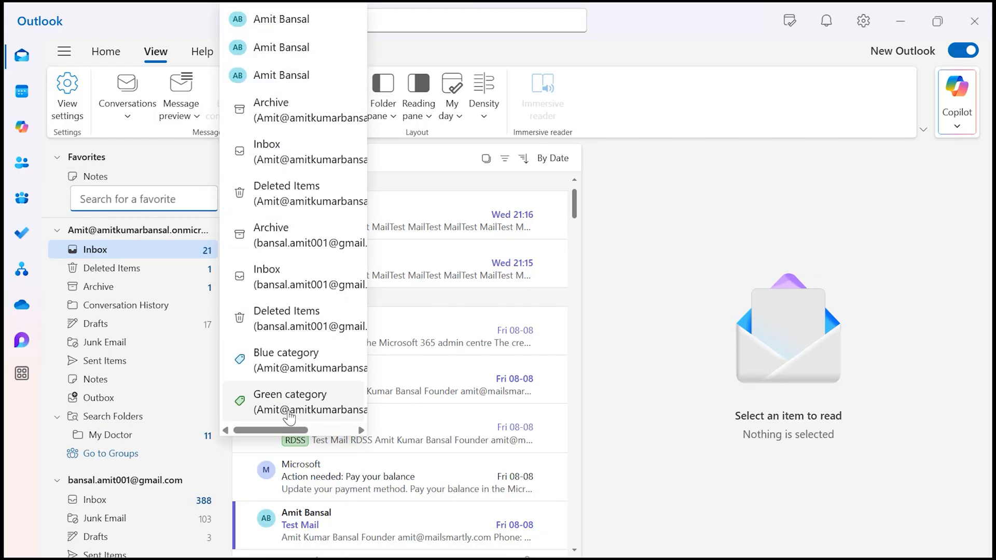
mouse_move(274, 400)
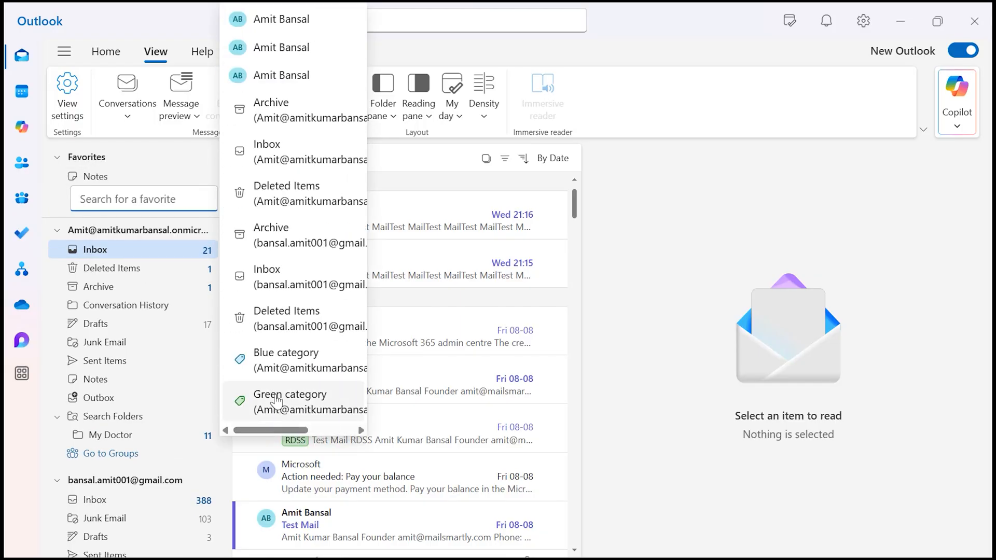
mouse_move(286, 356)
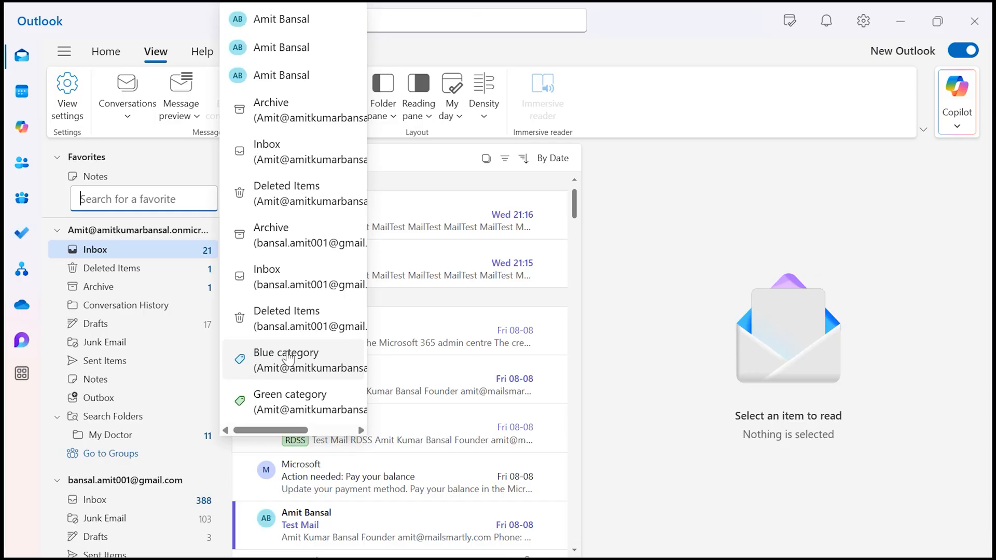
click(287, 360)
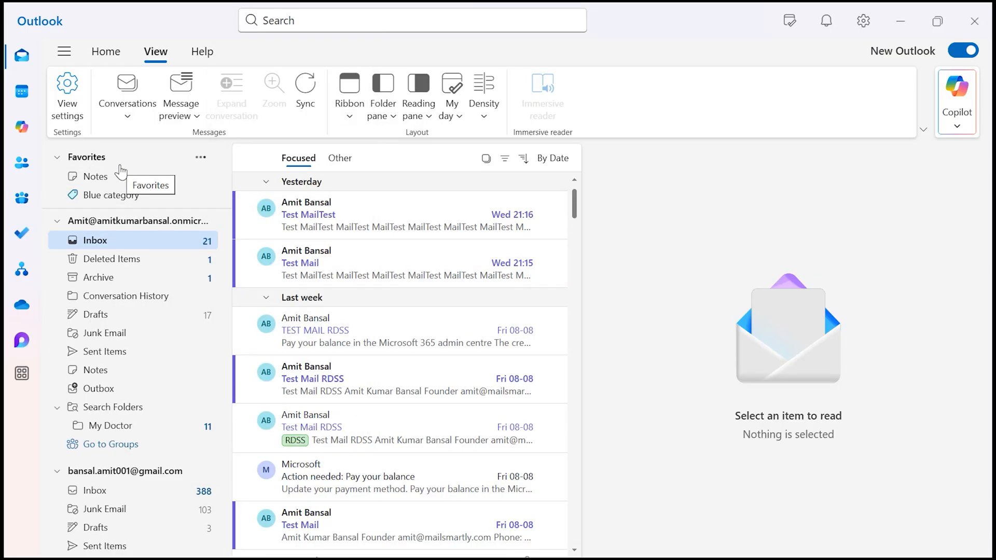
mouse_move(114, 195)
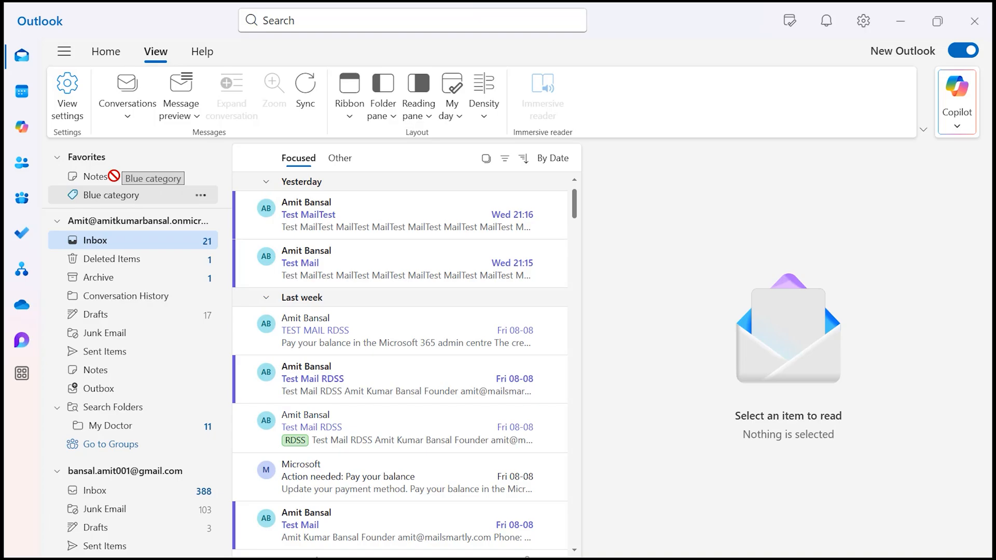
Move Blue category up the Favorites list above Notes.
click(114, 195)
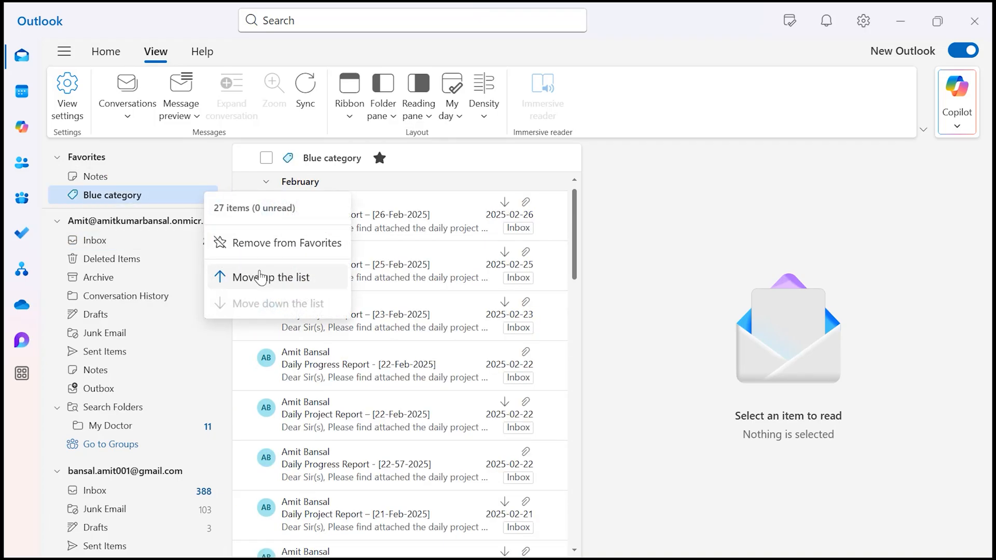
click(271, 277)
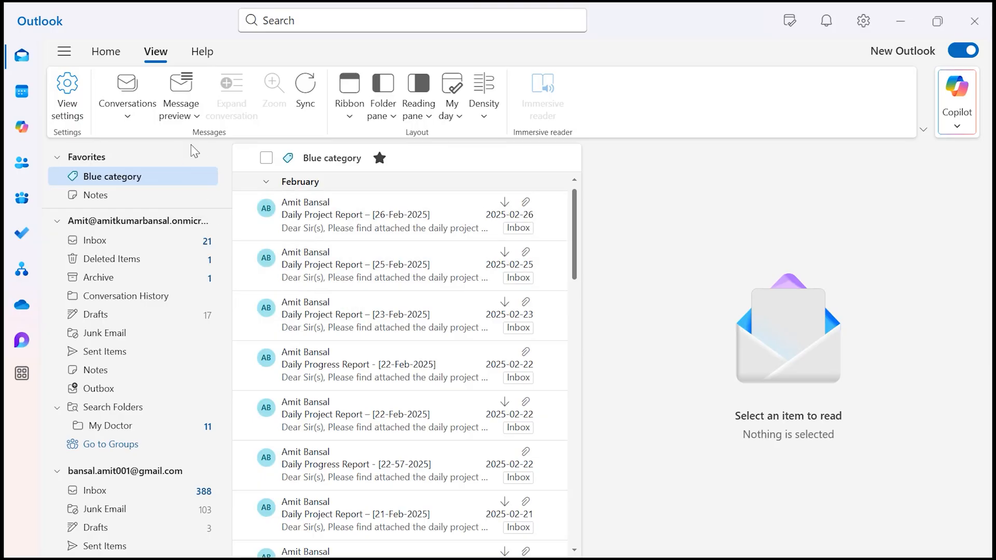
mouse_move(115, 177)
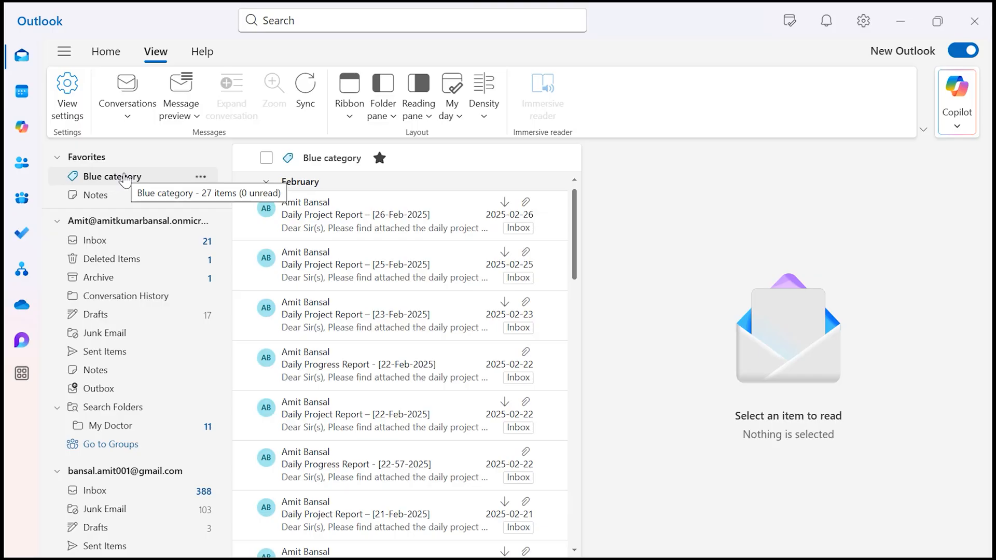
mouse_move(97, 184)
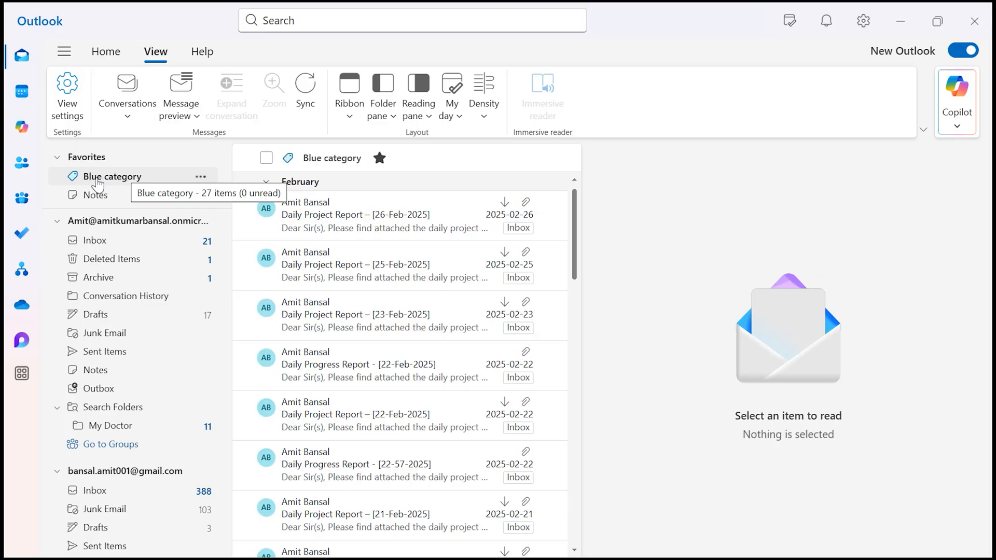
Remove Blue category from Favorites, then view the empty Notes favorite.
click(200, 177)
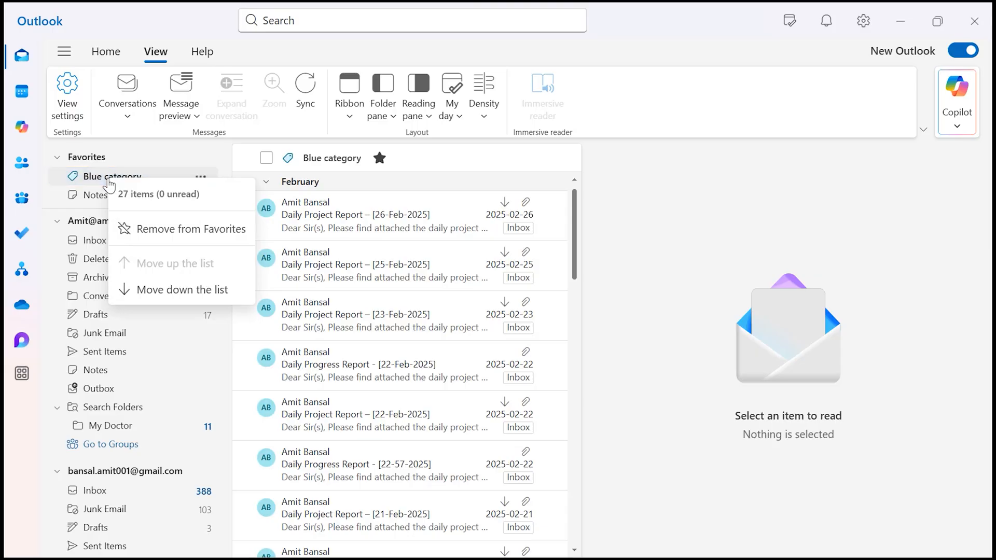
mouse_move(191, 228)
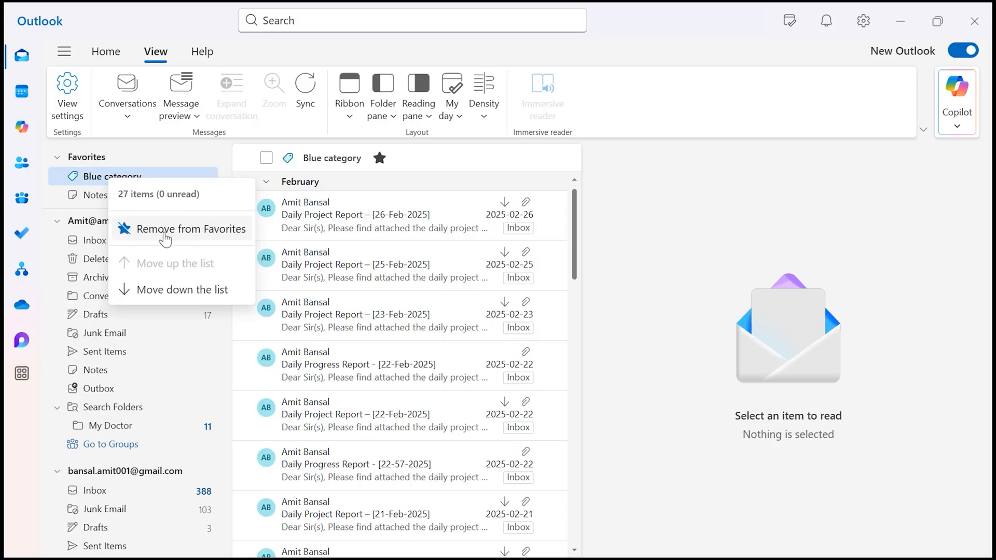
click(194, 228)
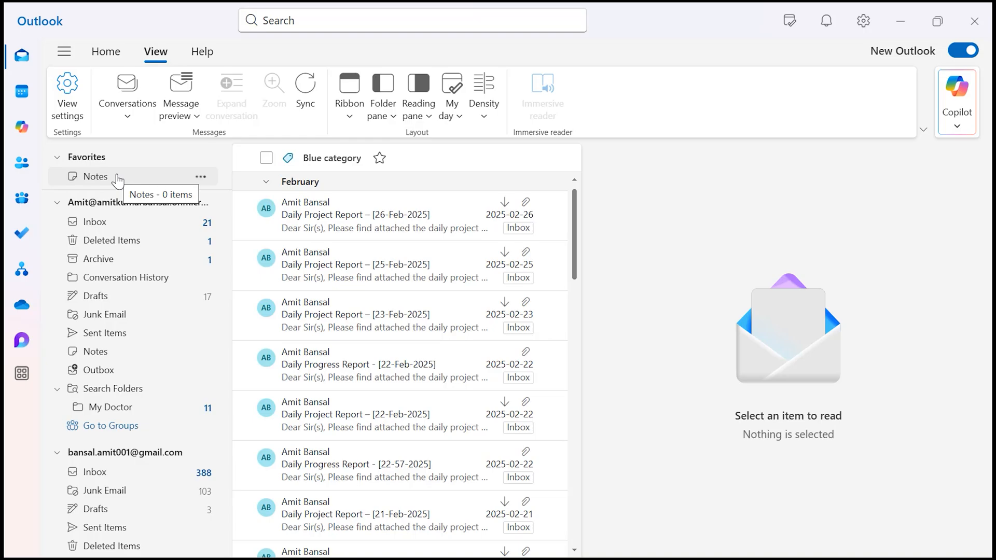
click(96, 176)
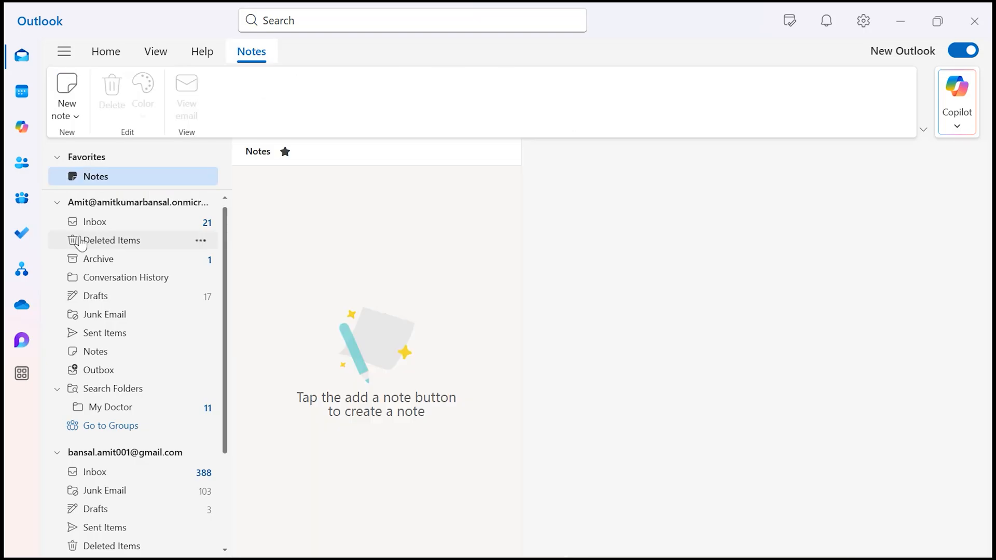